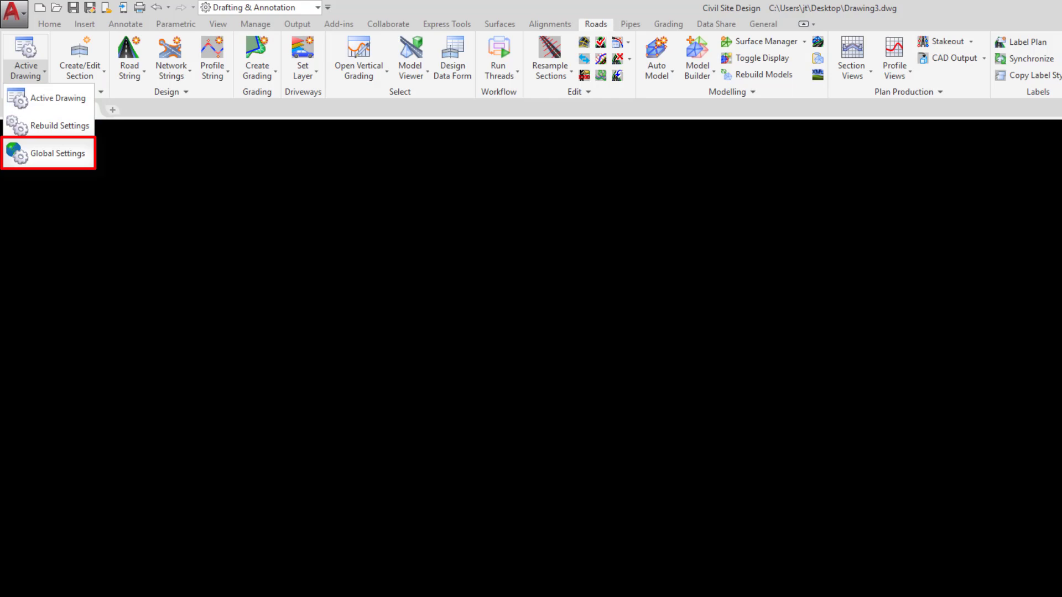
{"action": "left_click", "coordinate": [58, 153]}
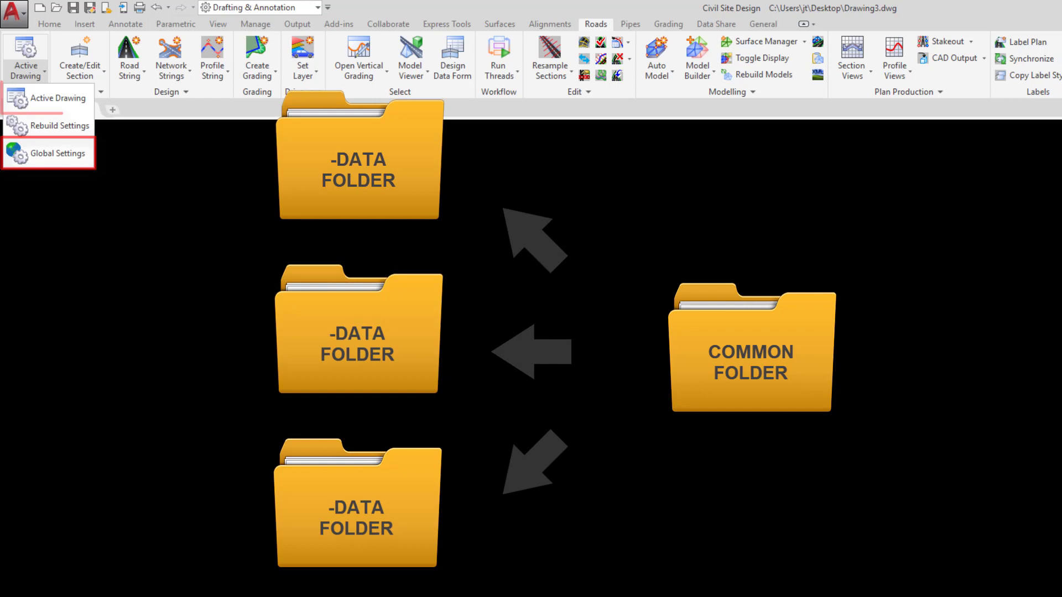
{"action": "left_click", "coordinate": [61, 155]}
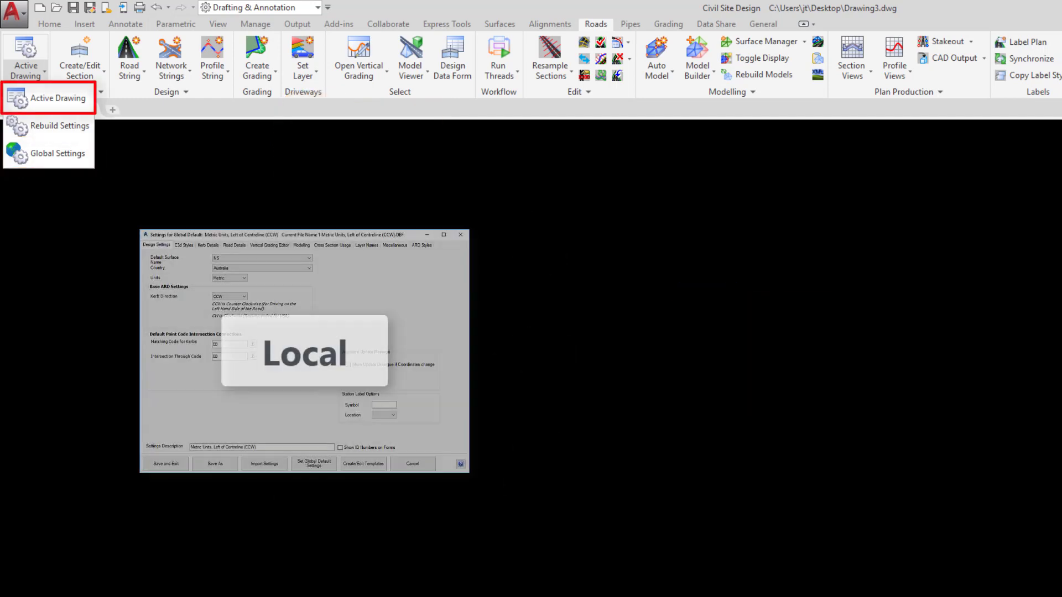